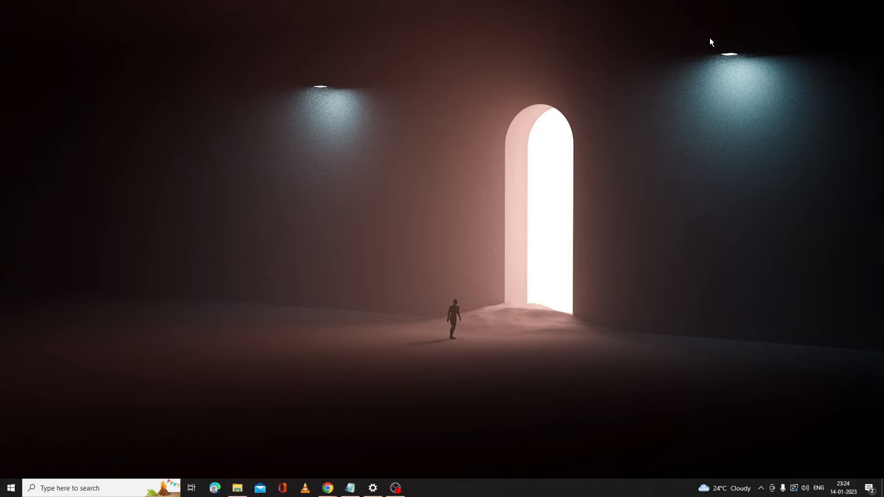
pyautogui.moveTo(287, 441)
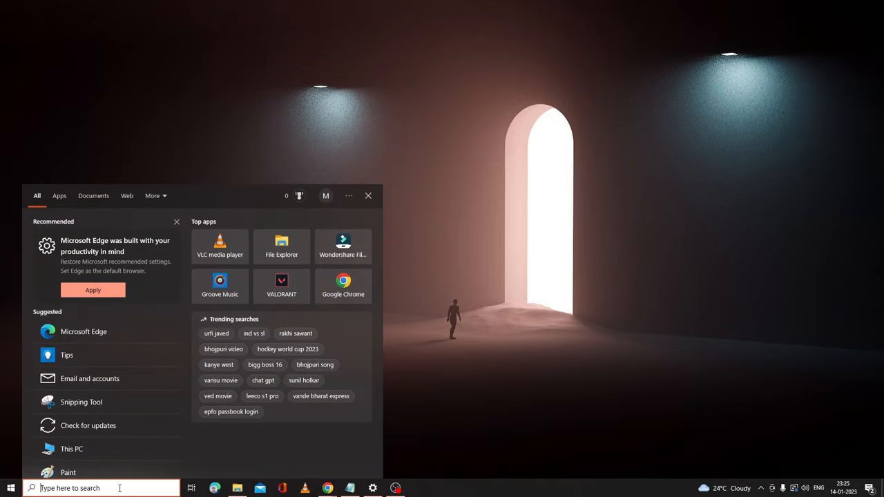
# Search for cmd and run Command Prompt as administrator
pyautogui.write('cmd')
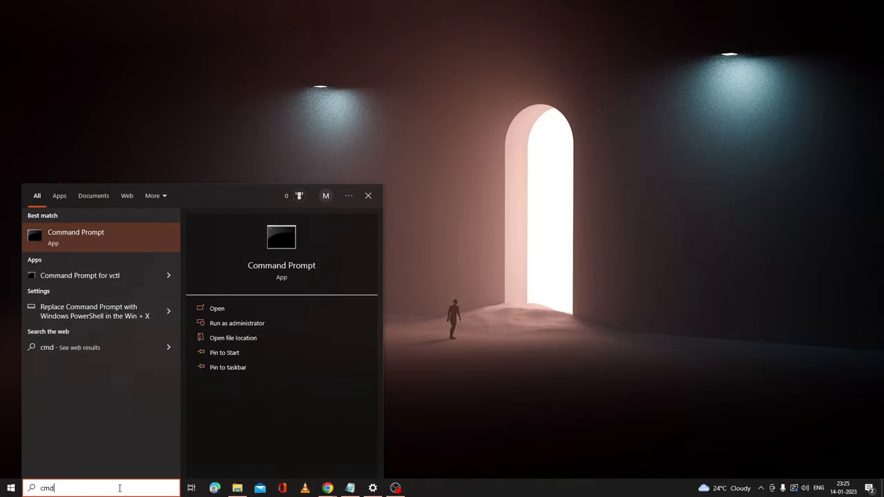
pyautogui.moveTo(101, 237)
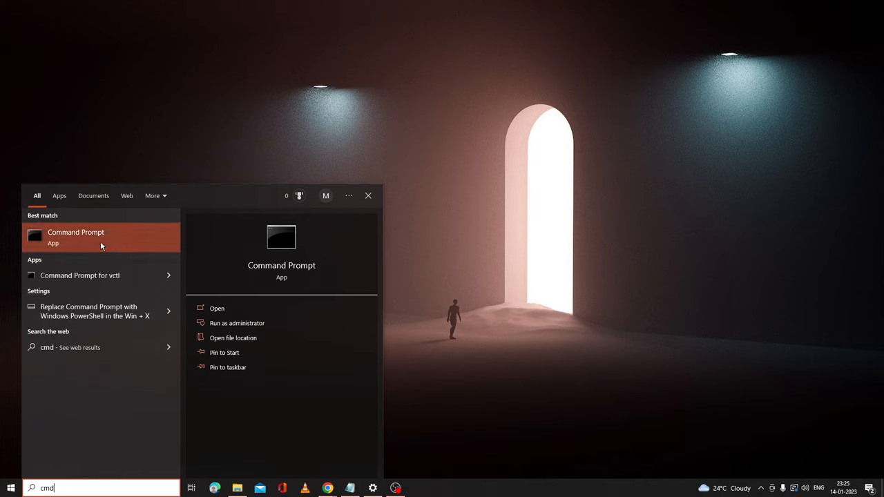
pyautogui.rightClick(74, 238)
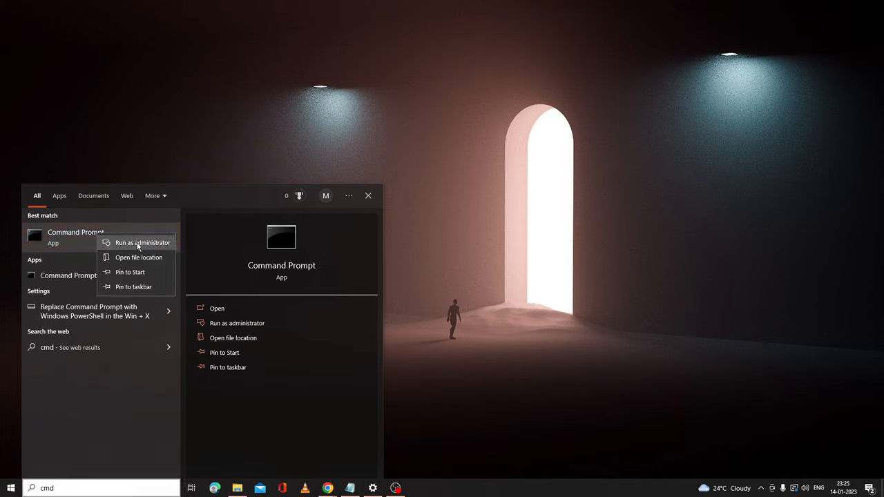
pyautogui.click(143, 243)
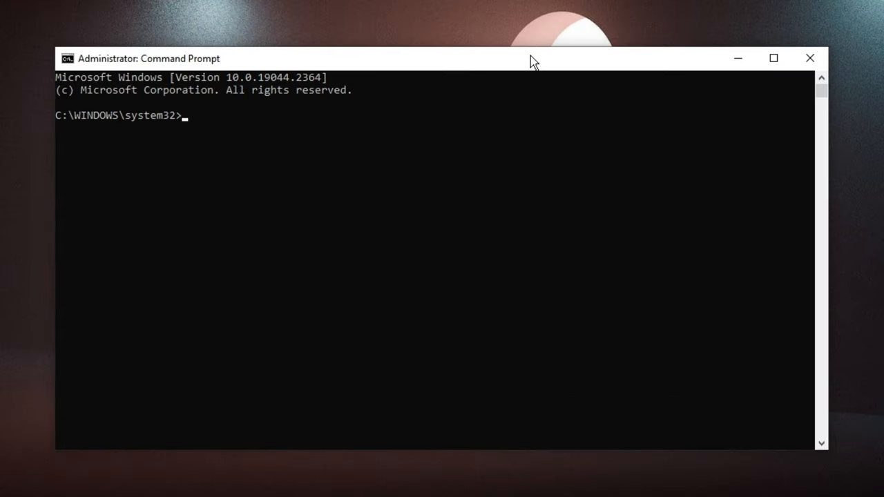
# Run del *.lnk and confirm with Y to delete all shortcut files
pyautogui.write('del')
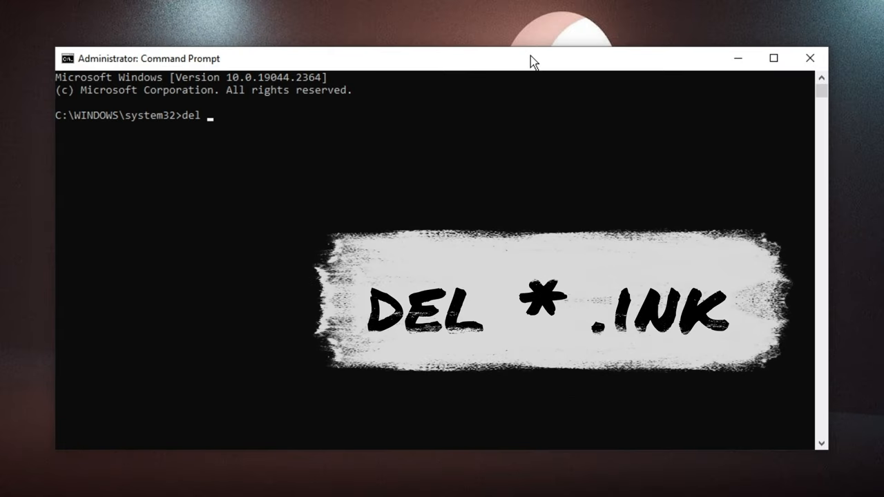
pyautogui.write('*')
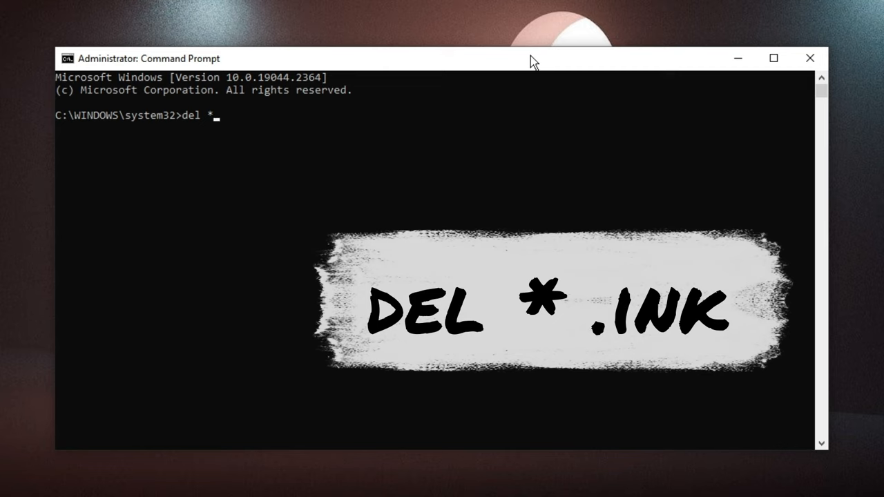
pyautogui.write('.ink')
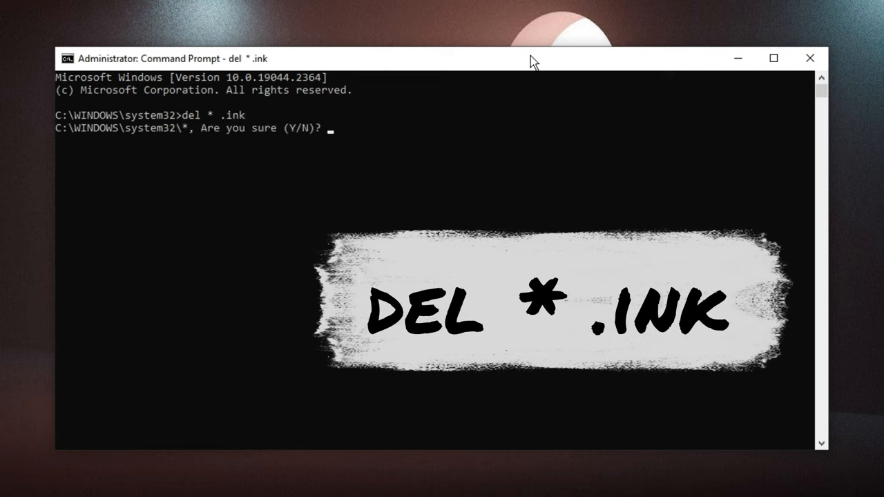
pyautogui.write('y')
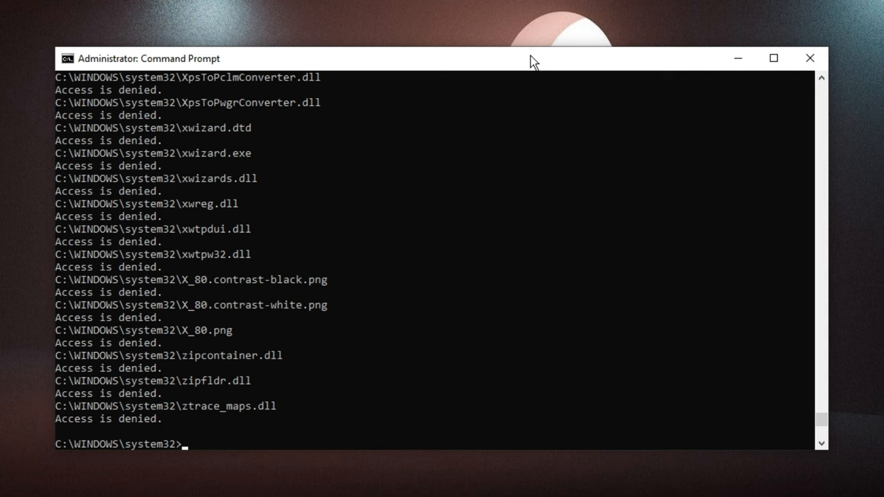
# Enter attrib -s -r -h *.* to clear system, read-only and hidden attributes
pyautogui.write('attrib')
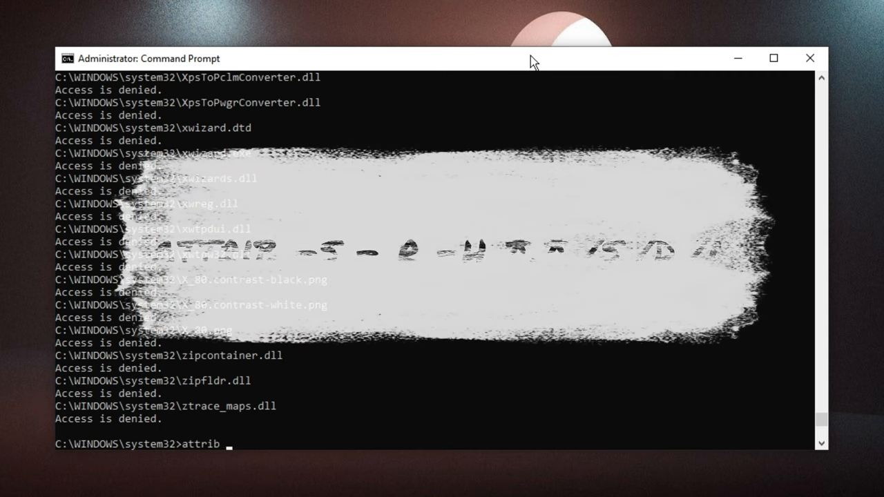
pyautogui.write('-s')
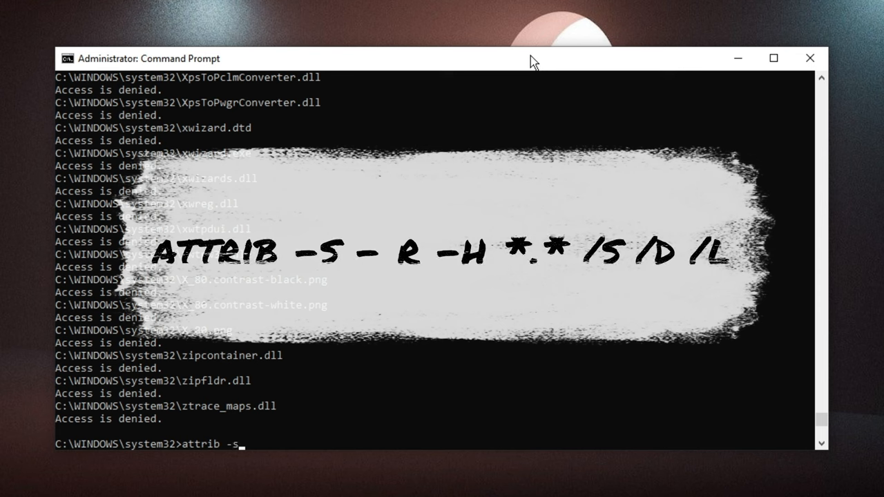
pyautogui.write('-r')
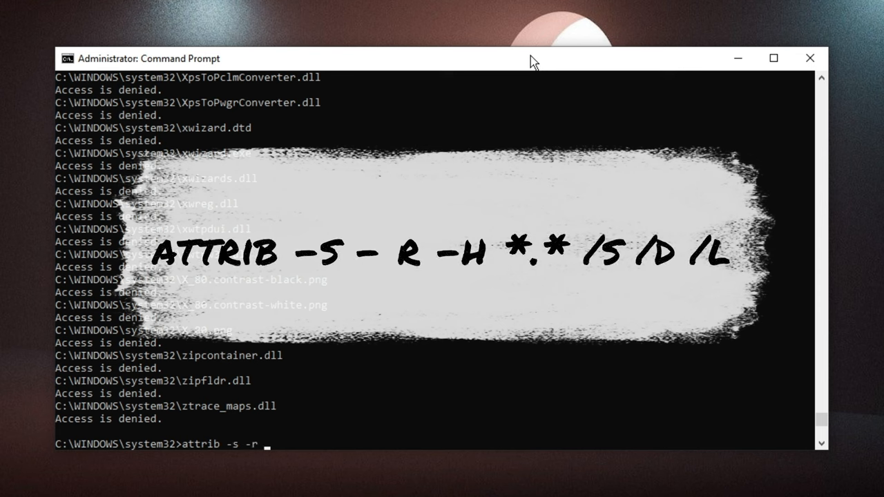
pyautogui.write('-h')
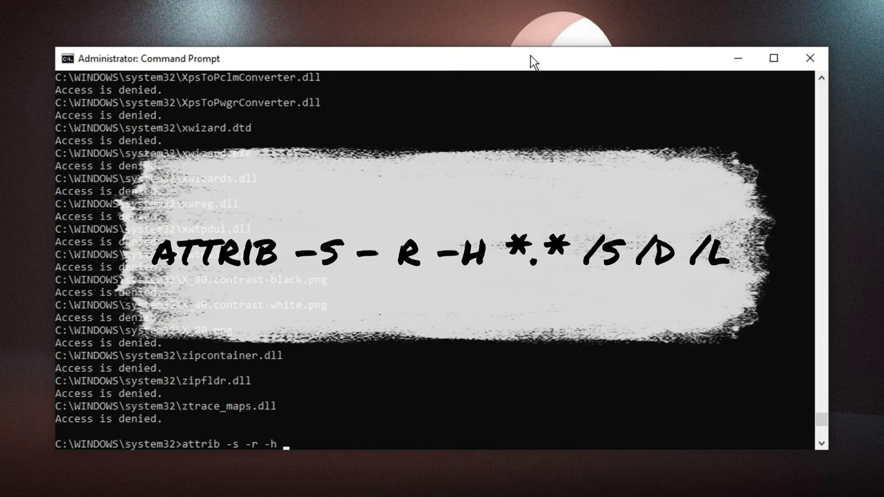
pyautogui.write('*.')
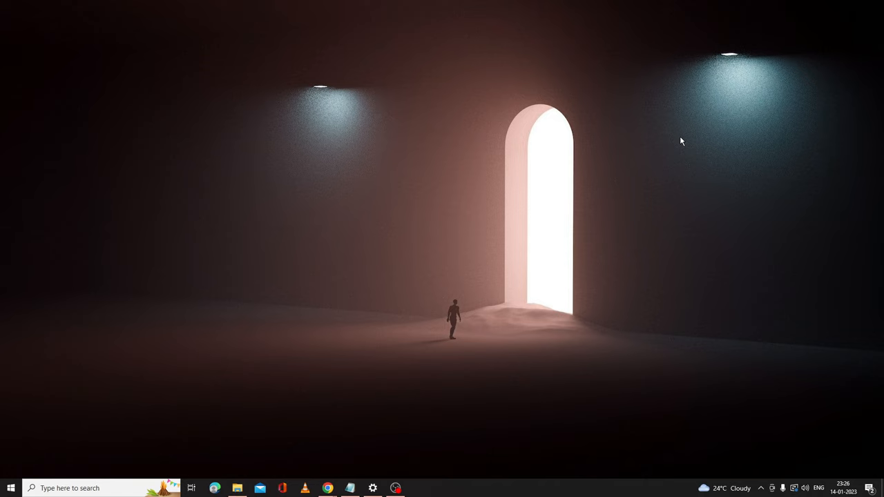
pyautogui.moveTo(638, 99)
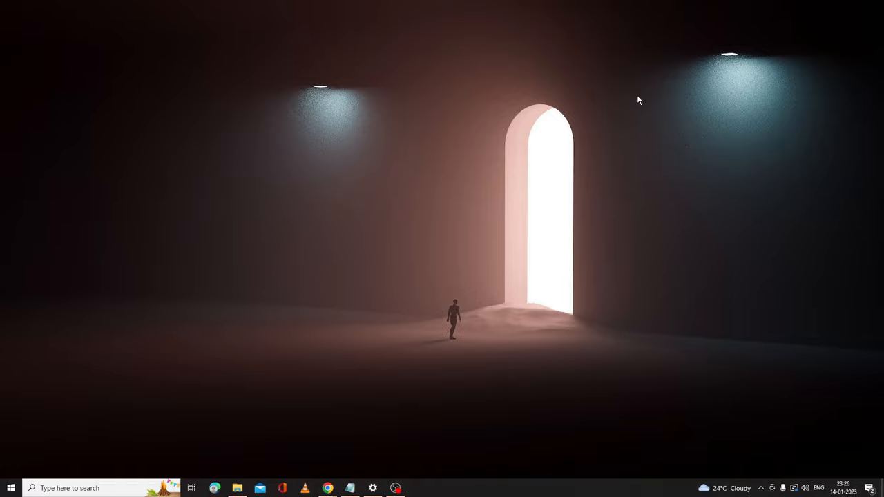
pyautogui.moveTo(447, 258)
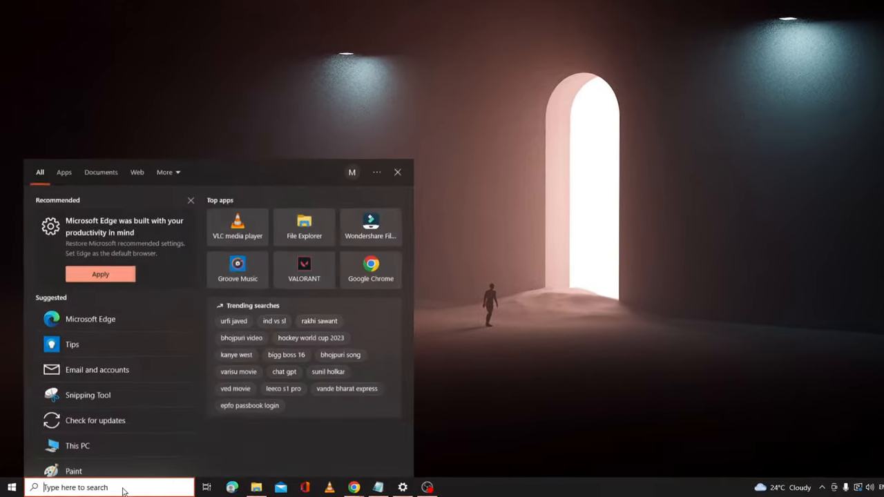
# Search for regedit and open Registry Editor
pyautogui.write('regedit')
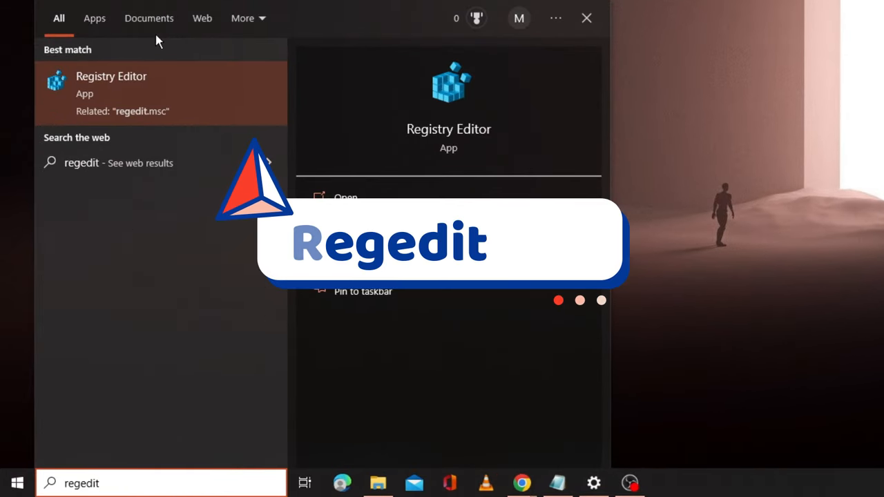
pyautogui.click(110, 85)
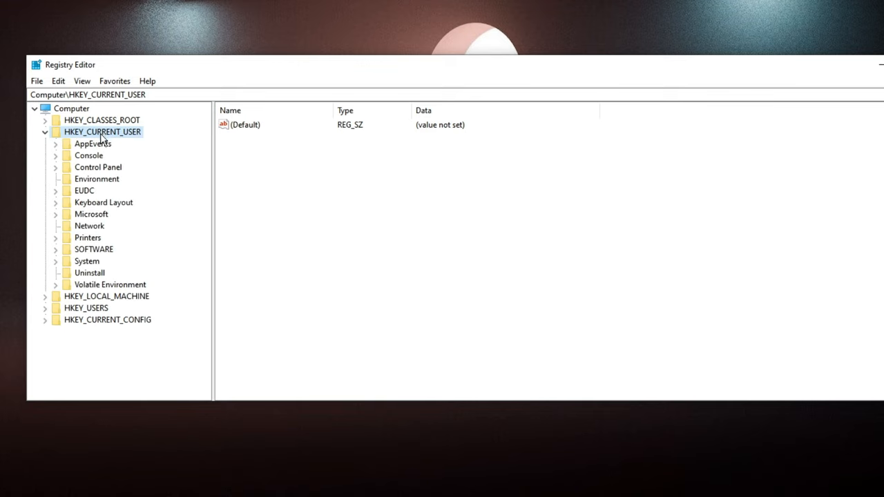
# Expand HKEY_CURRENT_USER\Software\Microsoft\Windows\CurrentVersion and select the Run key
pyautogui.click(105, 249)
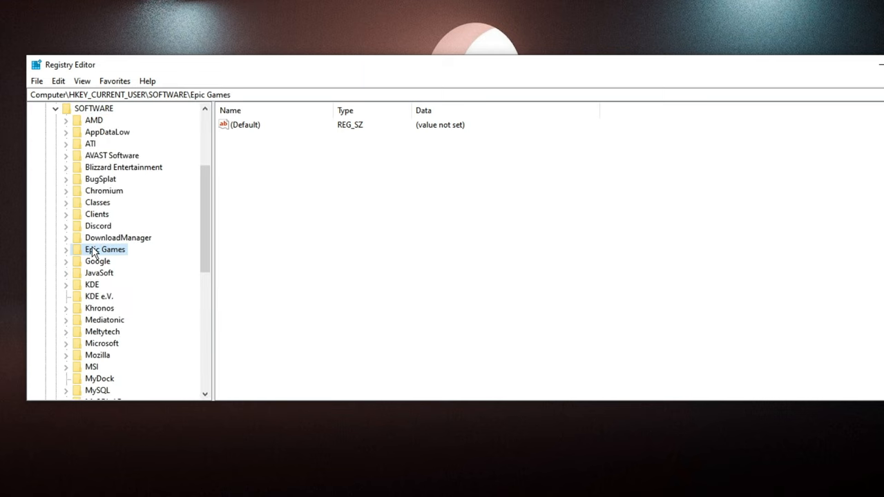
pyautogui.click(97, 261)
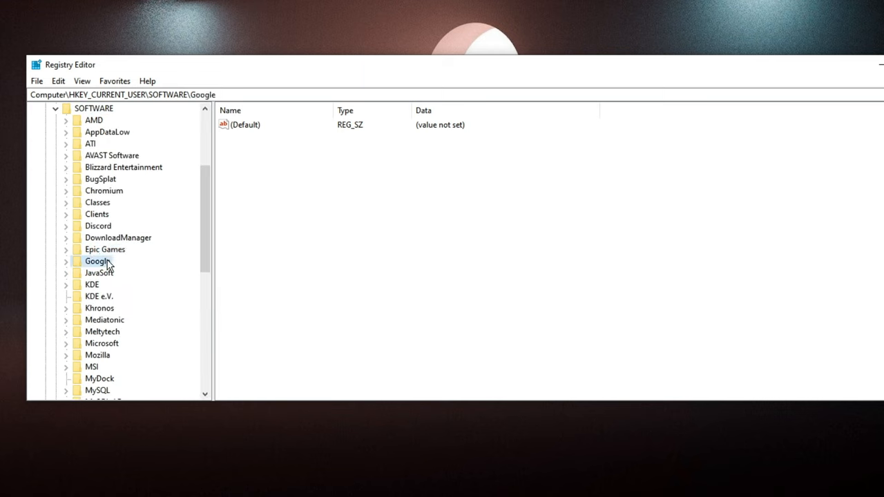
pyautogui.scroll(-3)
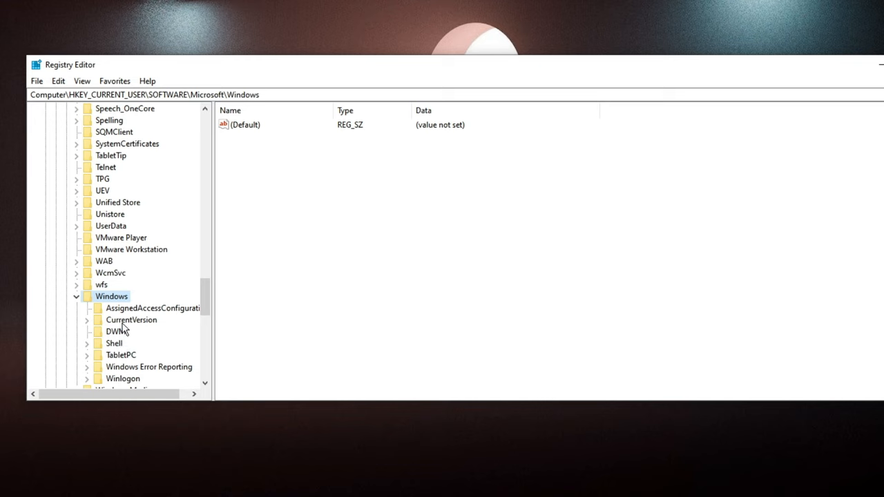
pyautogui.click(131, 321)
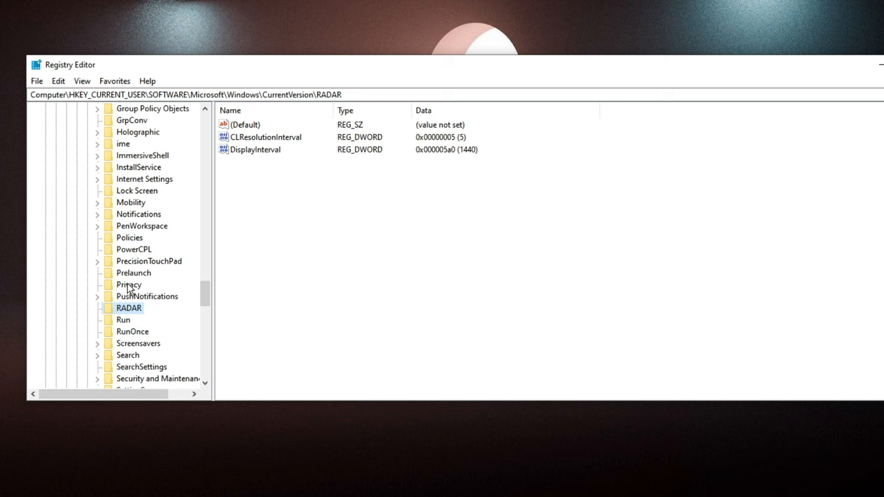
pyautogui.click(124, 321)
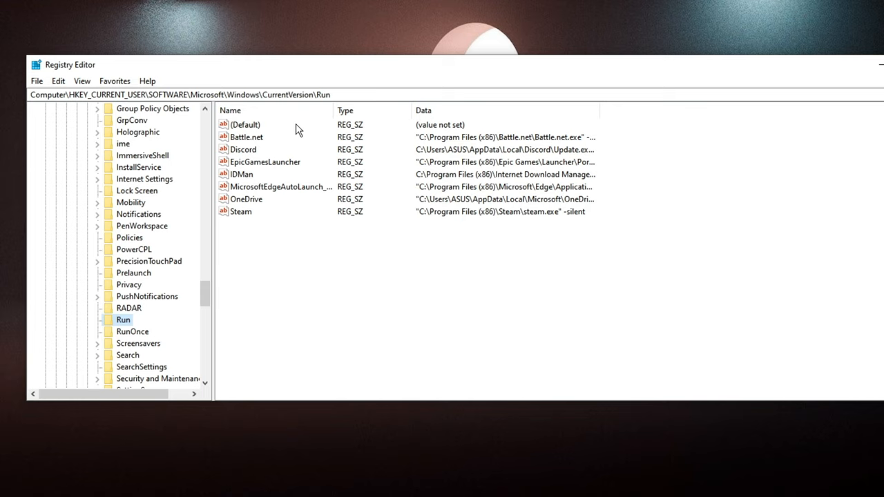
pyautogui.moveTo(339, 162)
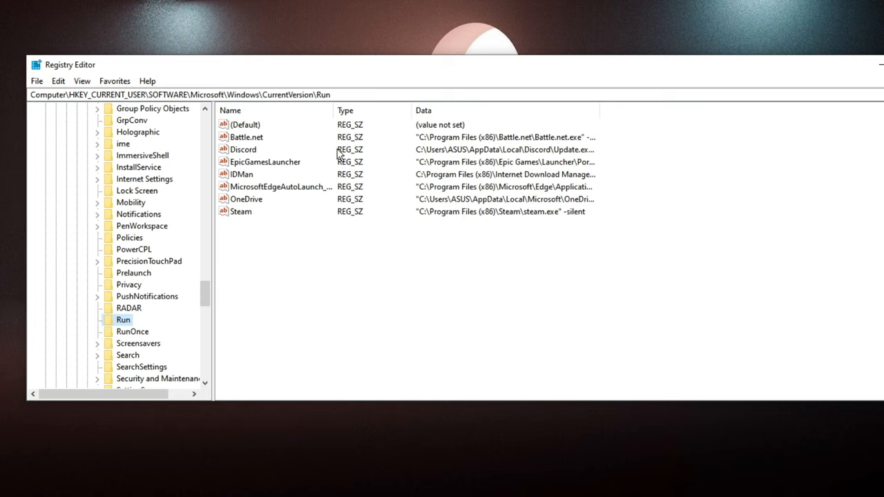
pyautogui.moveTo(255, 137)
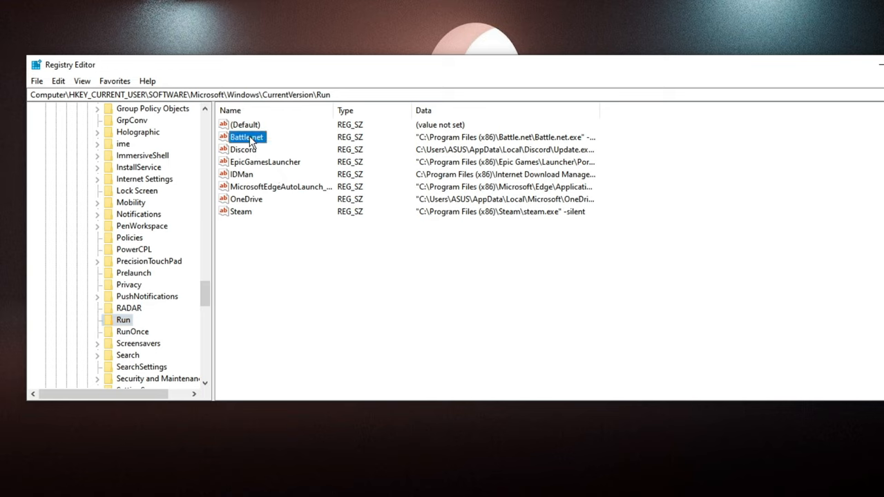
pyautogui.click(243, 149)
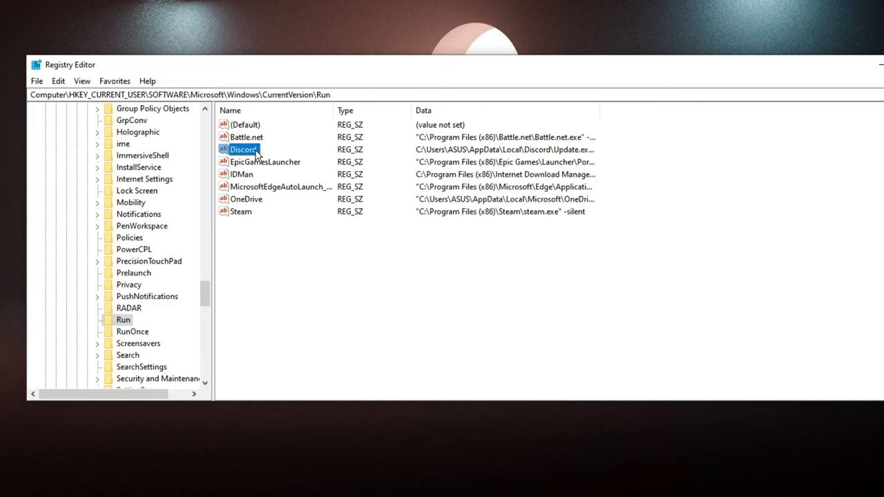
pyautogui.click(265, 162)
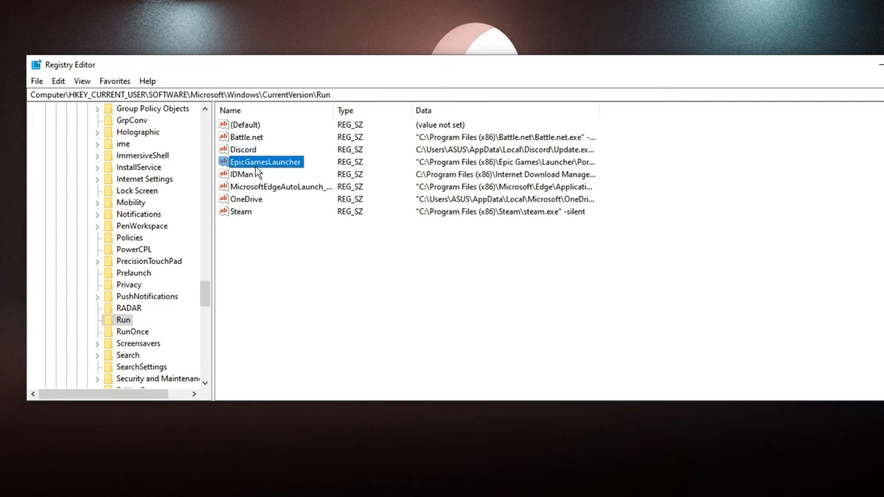
pyautogui.click(246, 199)
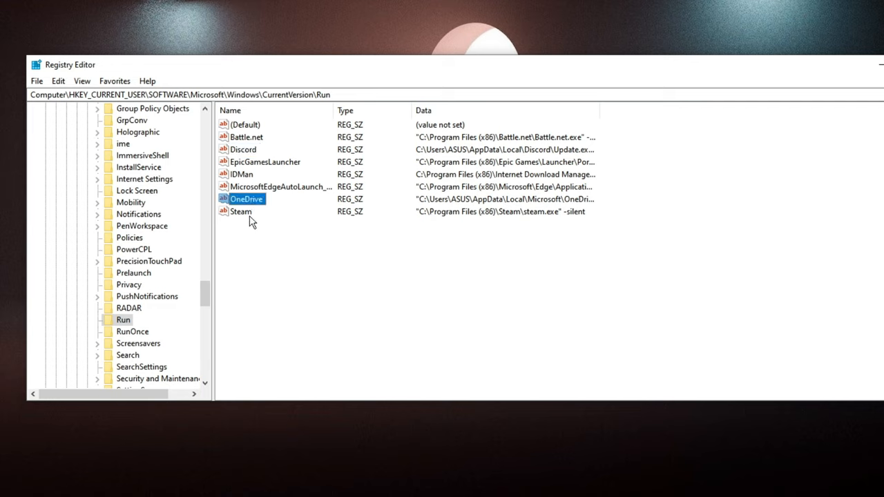
pyautogui.doubleClick(242, 174)
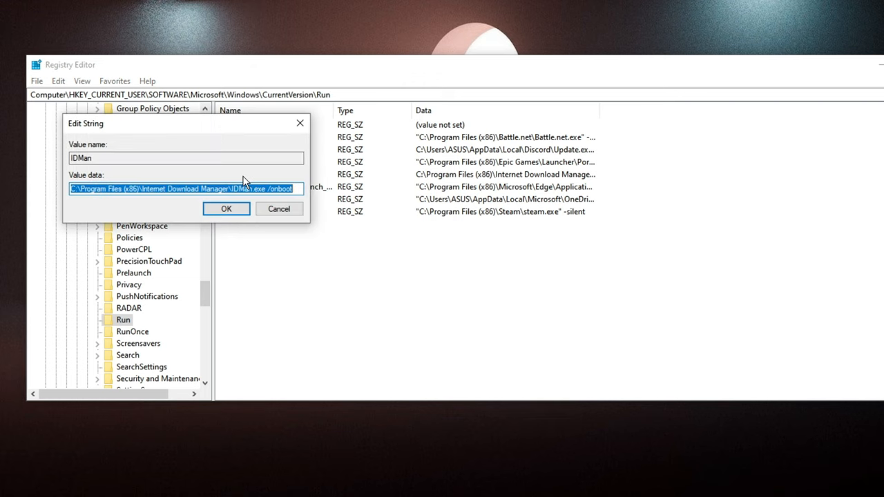
pyautogui.click(226, 208)
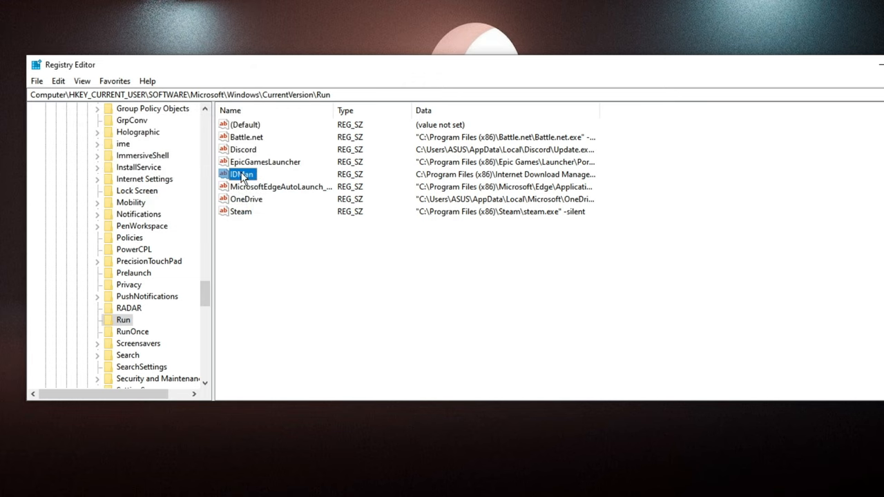
pyautogui.rightClick(237, 174)
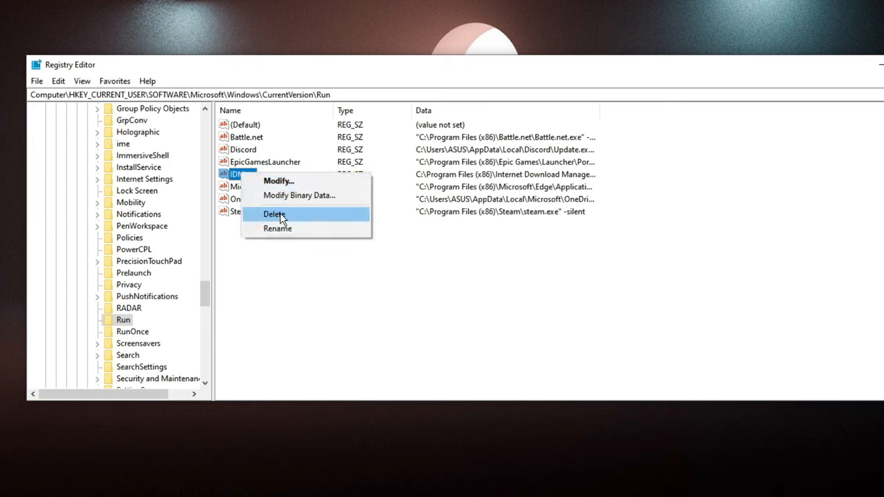
pyautogui.click(276, 229)
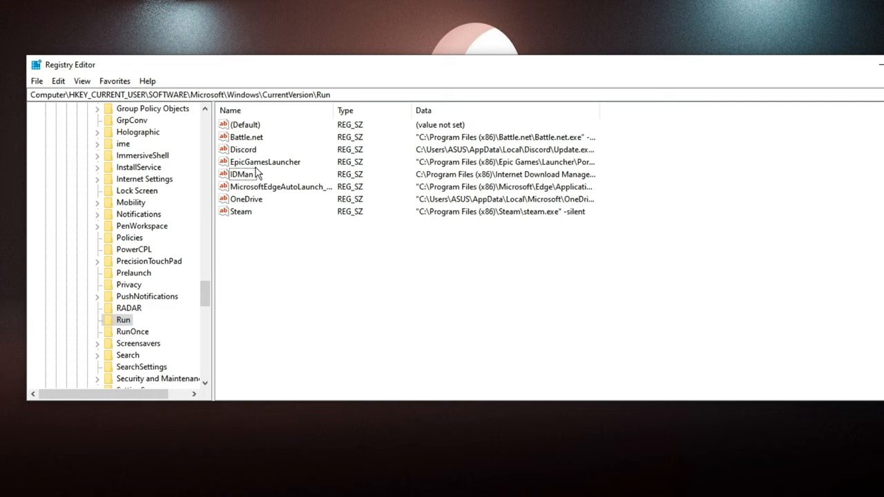
pyautogui.moveTo(260, 182)
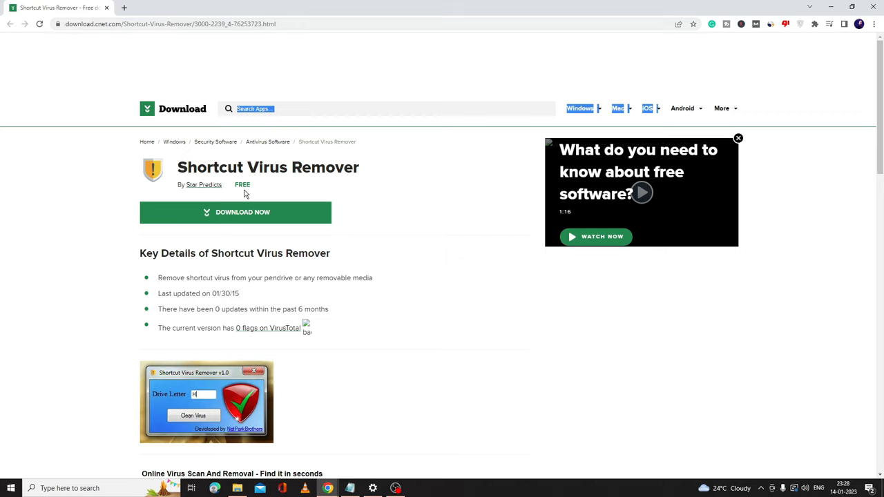
pyautogui.moveTo(228, 202)
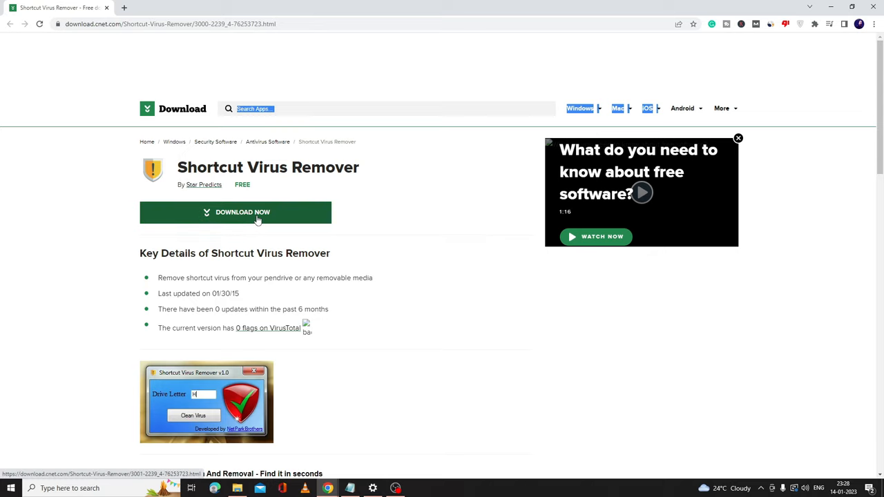
# Download Shortcut Virus Remover via the CNET Download Now button
pyautogui.click(234, 213)
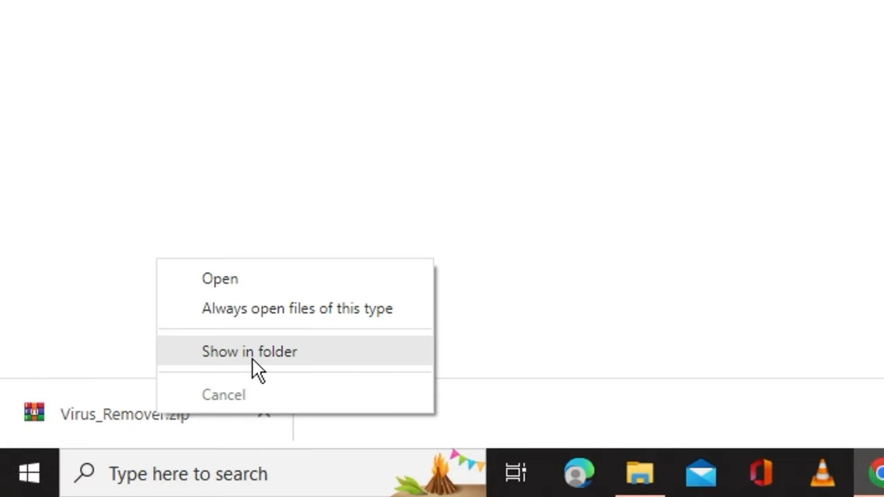
# Show Virus_Remover.zip in its folder and extract it with WinRAR into Pictures
pyautogui.click(248, 352)
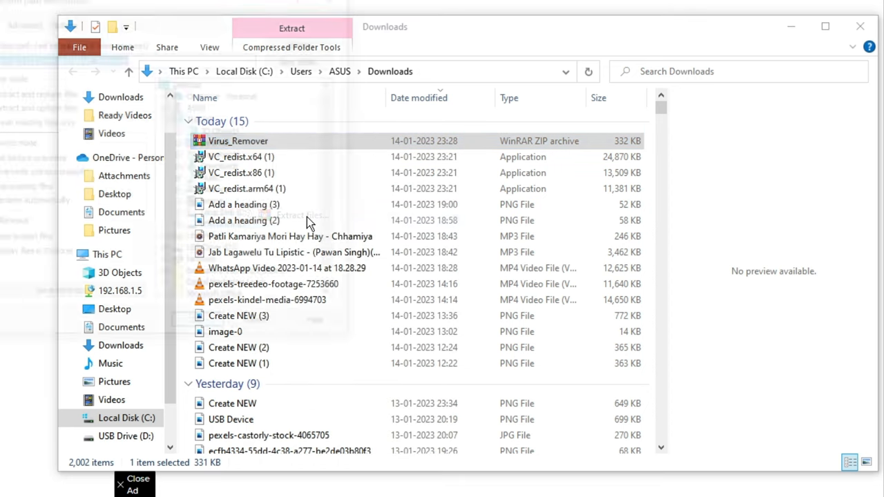
pyautogui.click(290, 28)
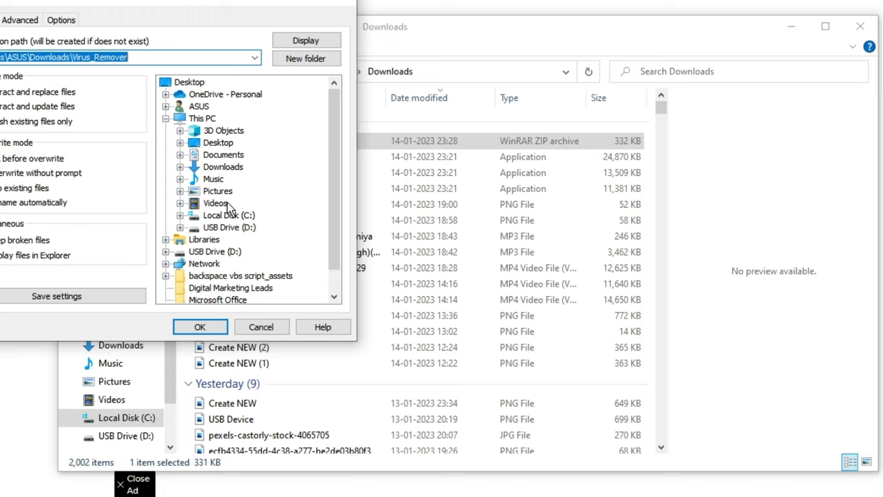
pyautogui.click(216, 203)
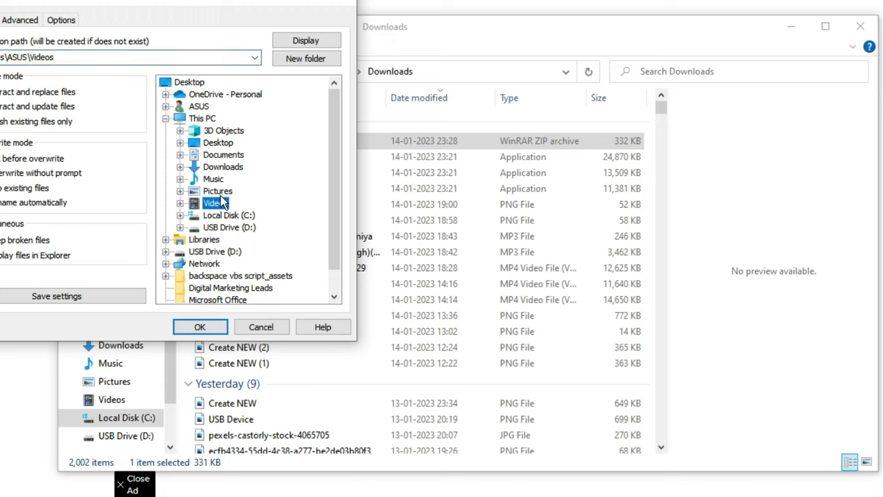
pyautogui.click(218, 191)
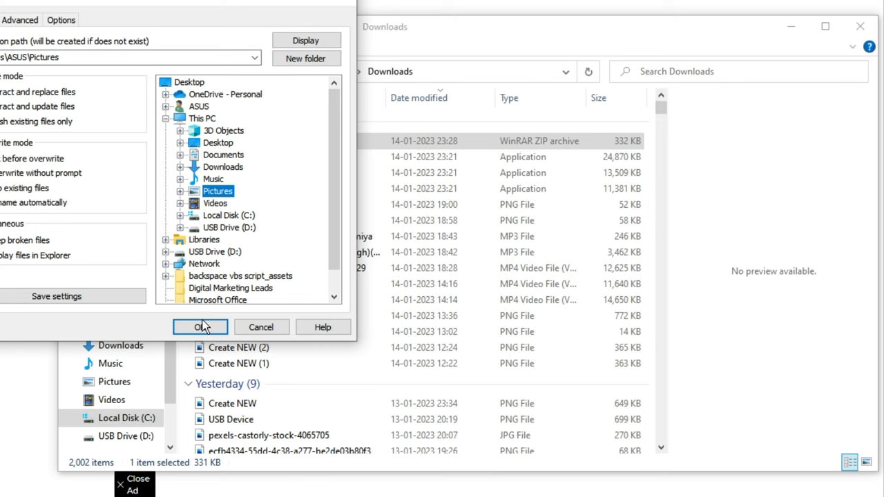
pyautogui.click(200, 326)
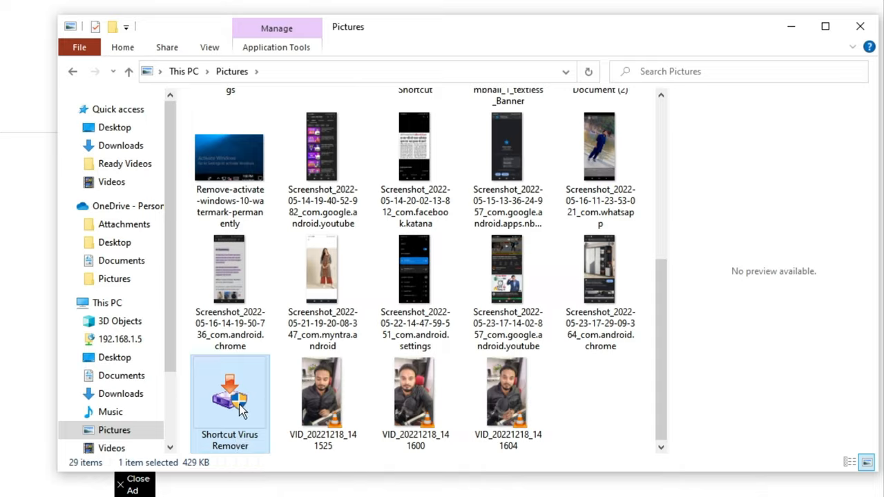
# Install Shortcut Virus Remover to C:\Program Files (x86)\Shortcut Virus Remover, creating the folder
pyautogui.doubleClick(230, 394)
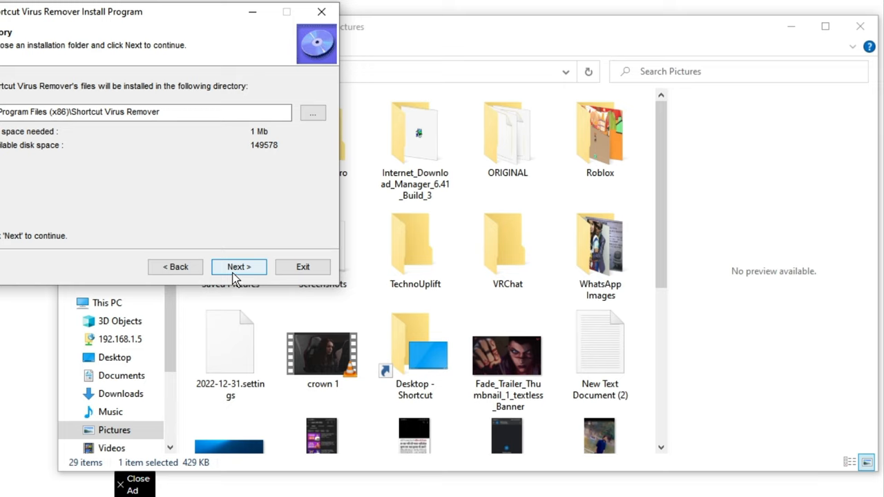
pyautogui.click(237, 266)
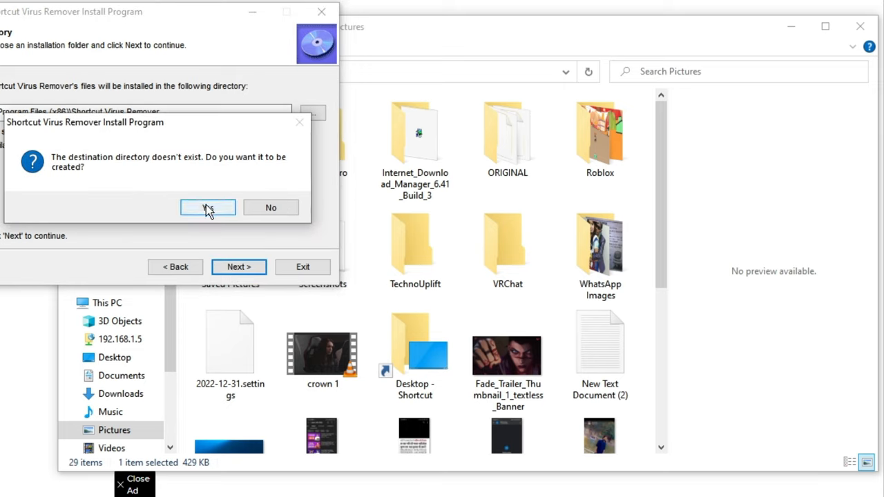
pyautogui.click(208, 207)
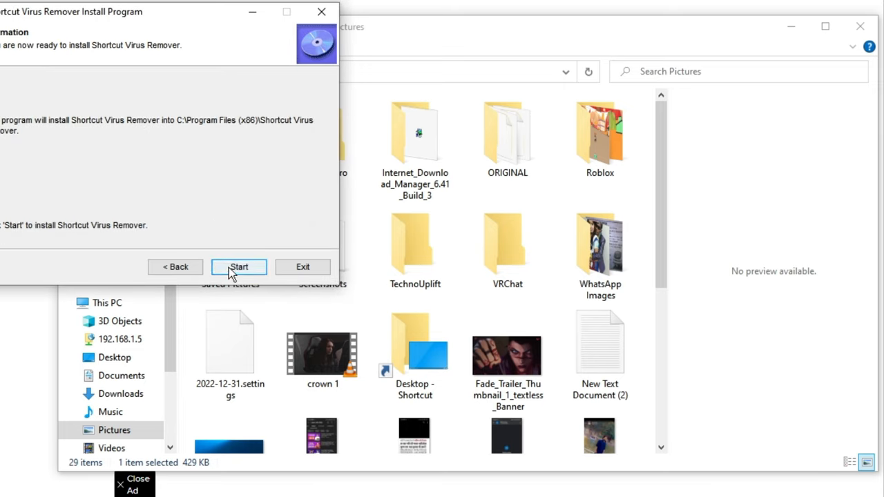
pyautogui.click(238, 267)
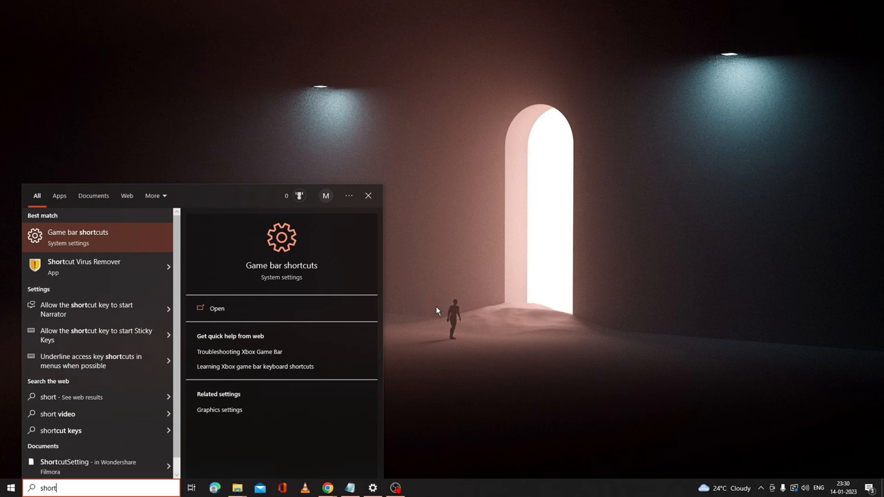
pyautogui.moveTo(81, 266)
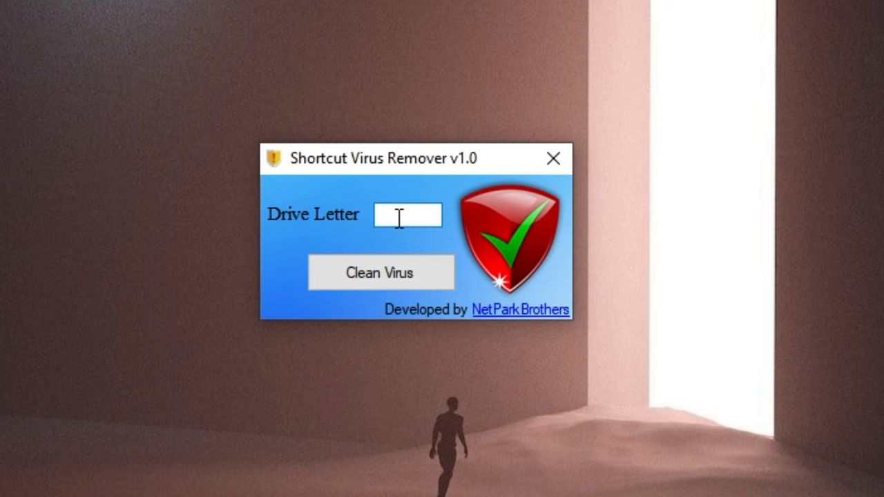
# Enter drive letter d, clean the virus, and acknowledge the Virus Removed message
pyautogui.write('d')
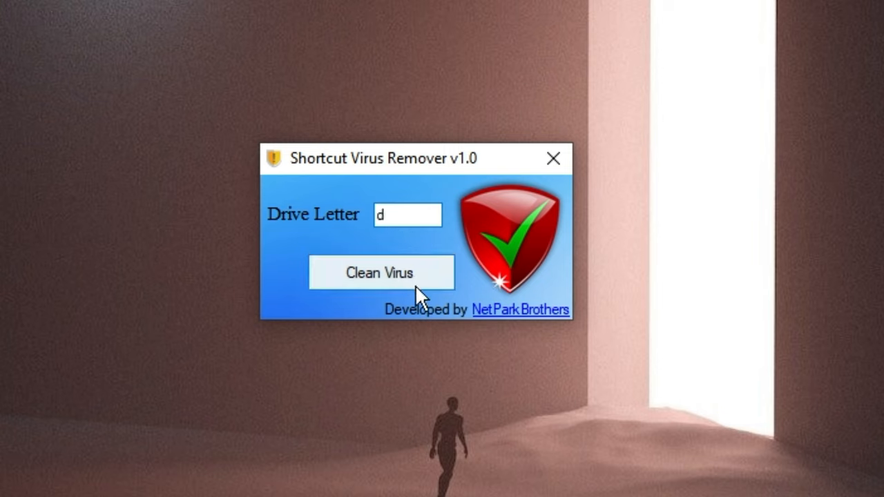
pyautogui.click(381, 272)
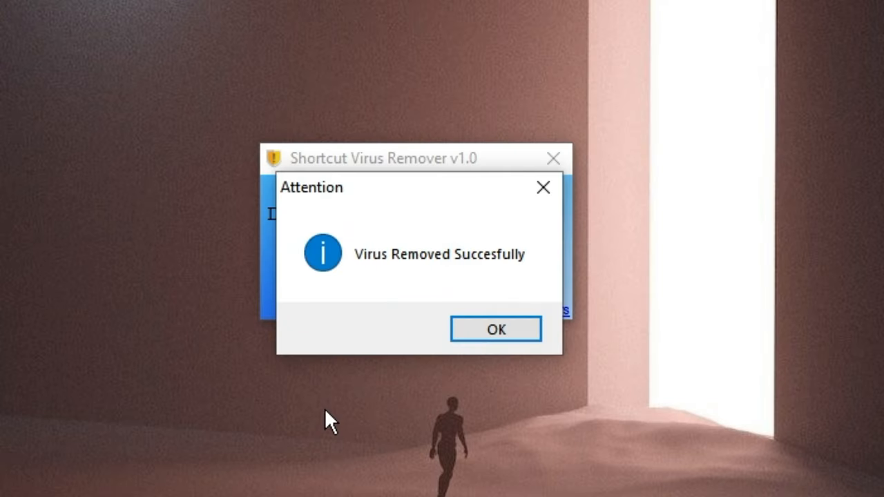
pyautogui.moveTo(425, 269)
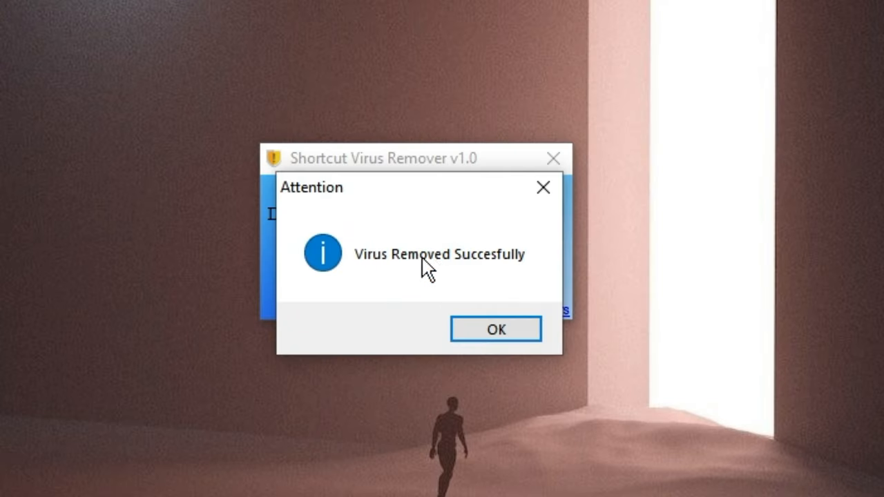
pyautogui.moveTo(490, 283)
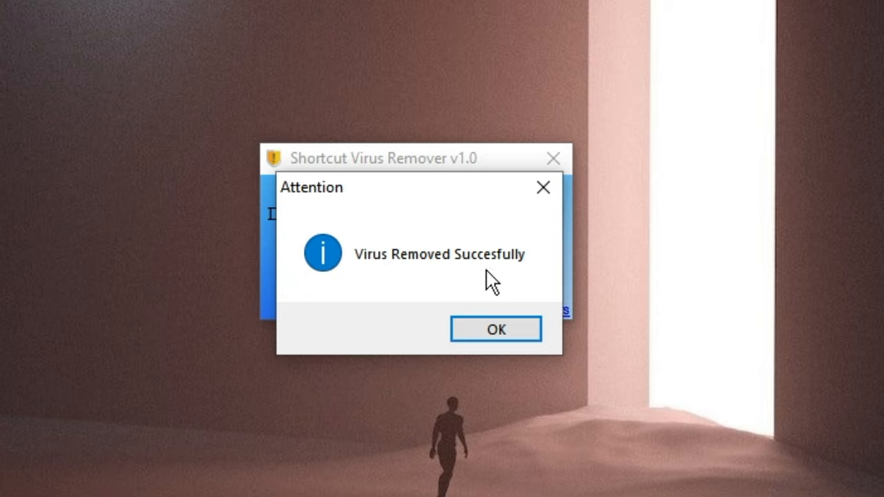
pyautogui.click(496, 328)
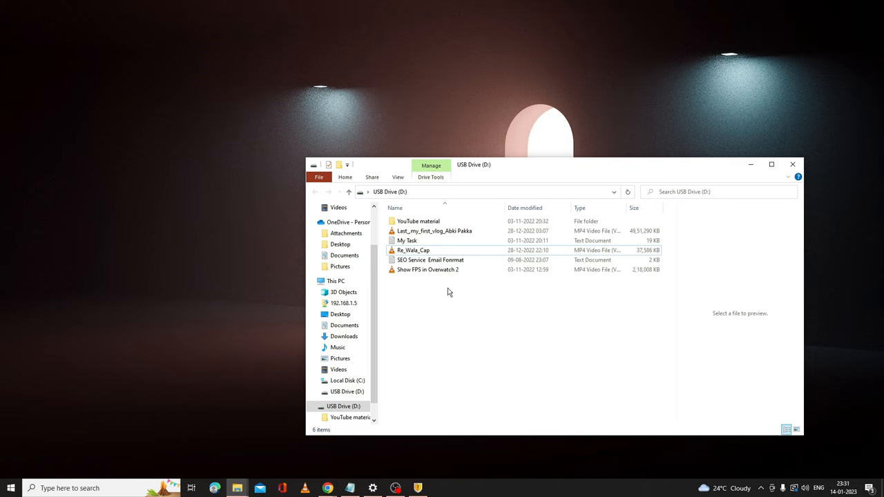
pyautogui.moveTo(447, 290)
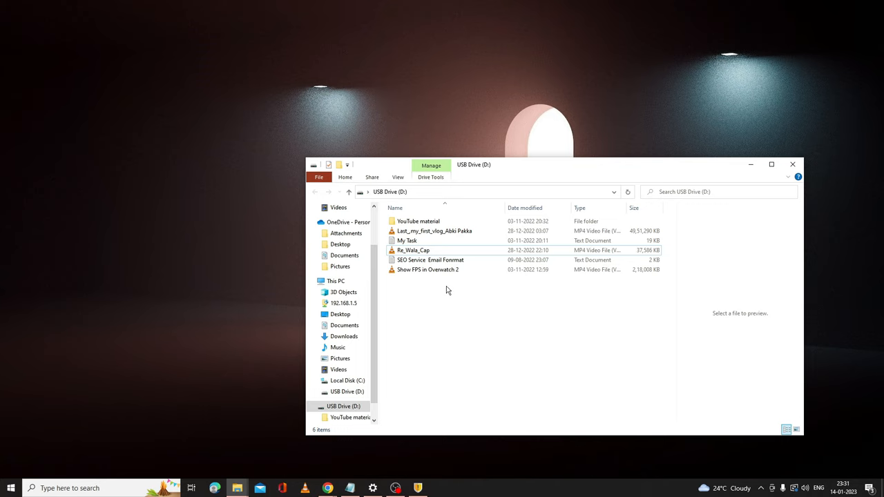
pyautogui.moveTo(459, 318)
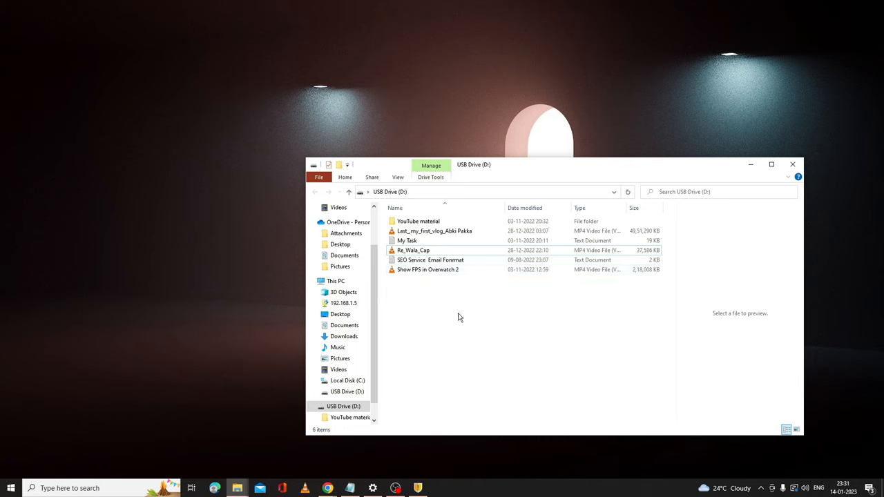